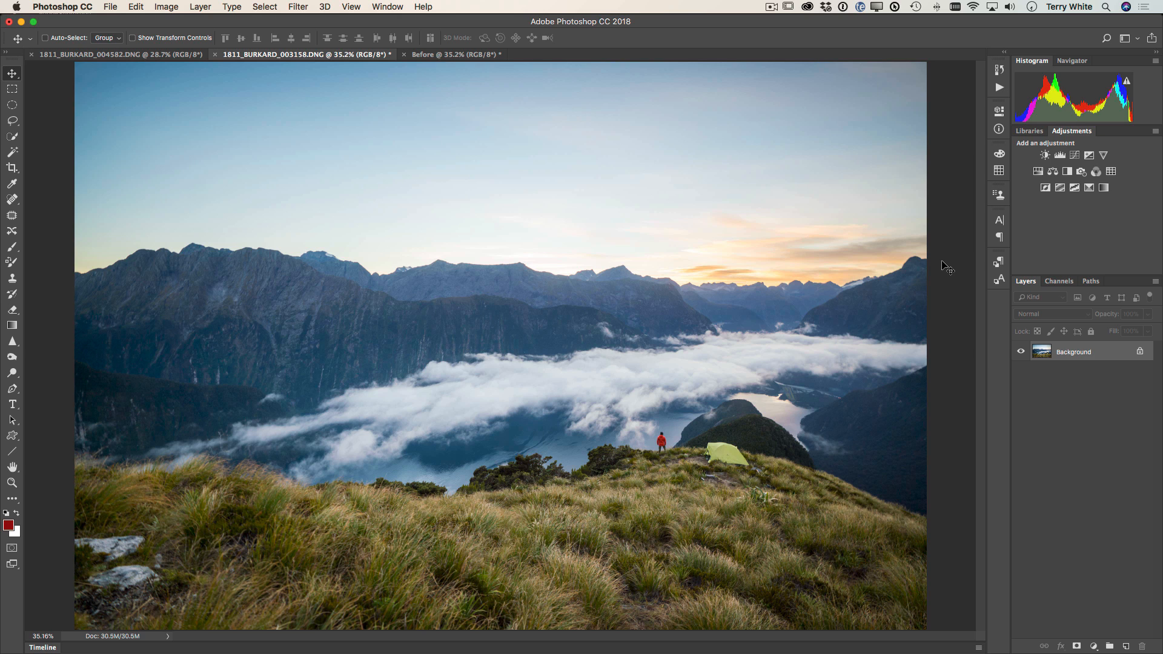
{"action": "mouse_move", "coordinate": [910, 293]}
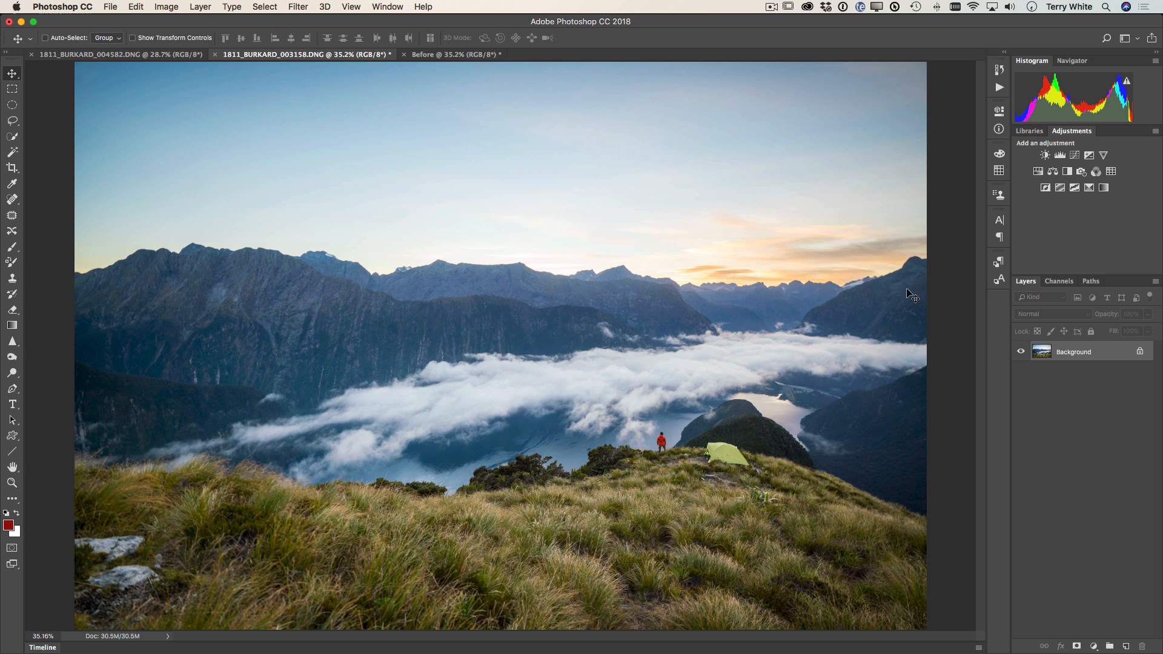
{"action": "mouse_move", "coordinate": [903, 300]}
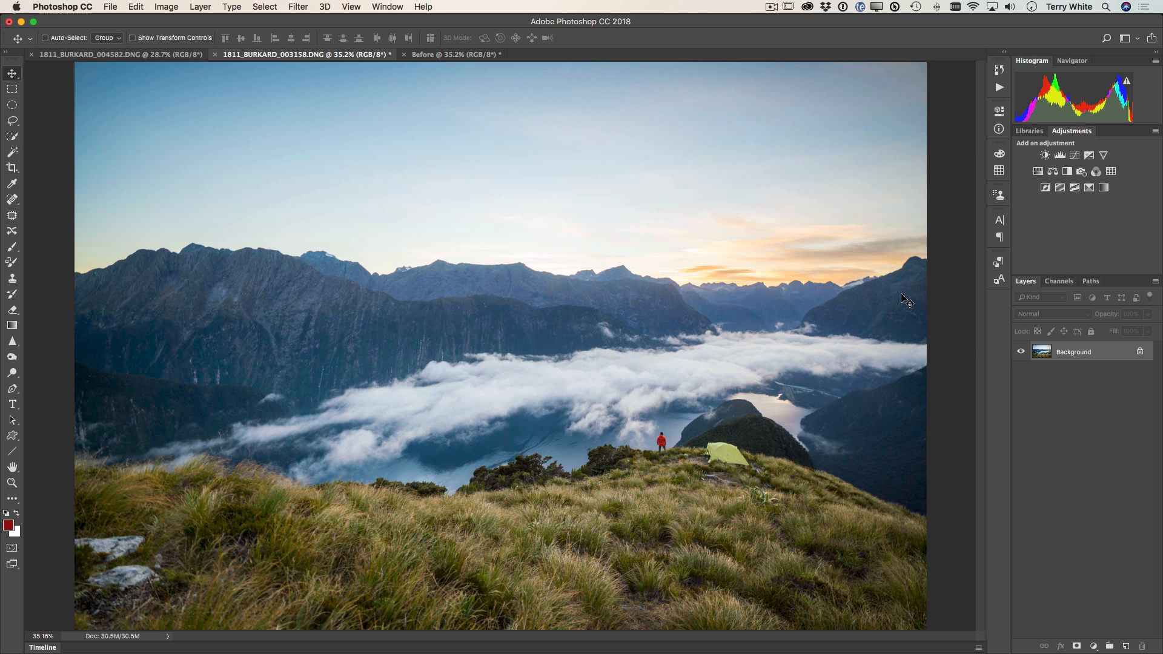
{"action": "mouse_move", "coordinate": [551, 288]}
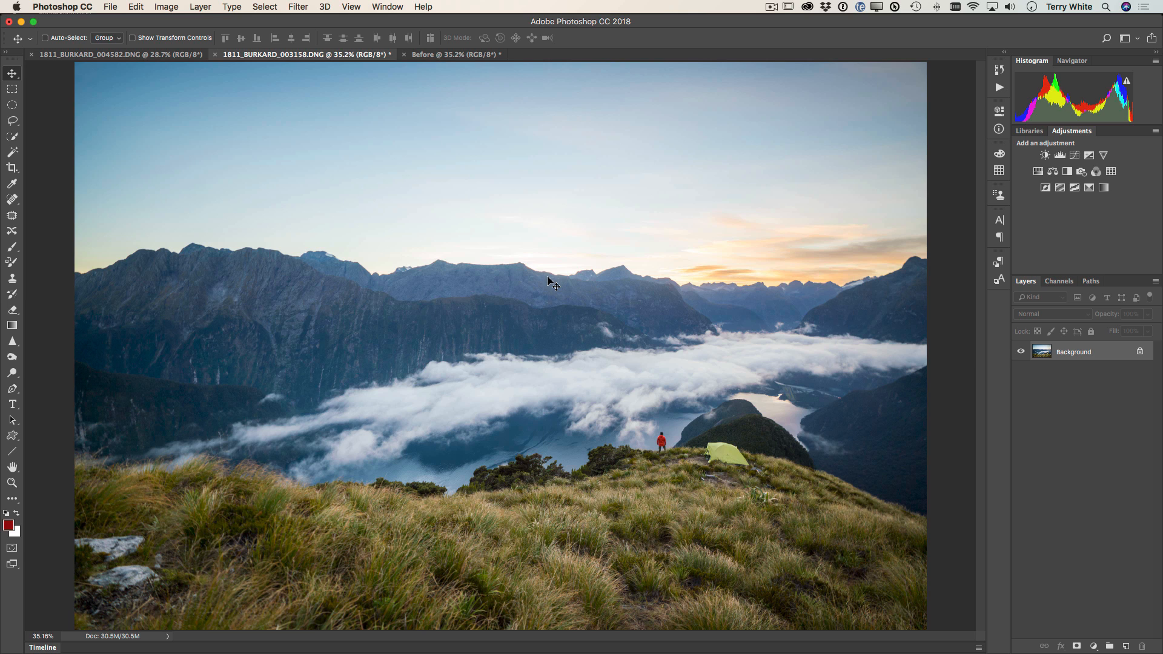
{"action": "mouse_move", "coordinate": [678, 292]}
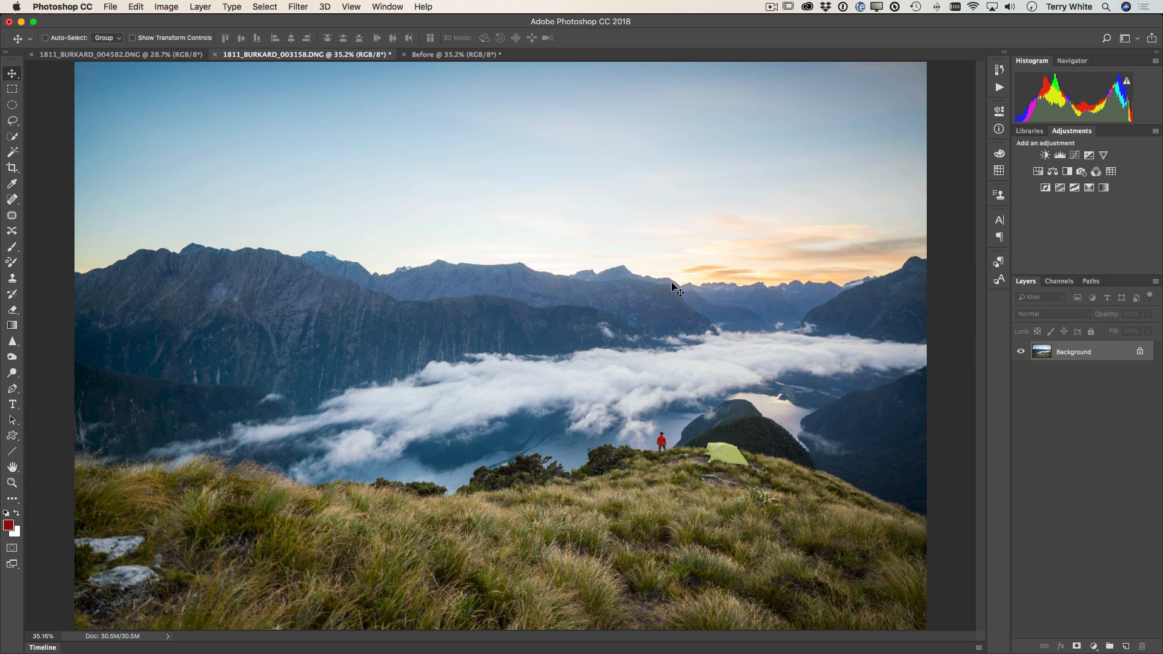
{"action": "mouse_move", "coordinate": [690, 296]}
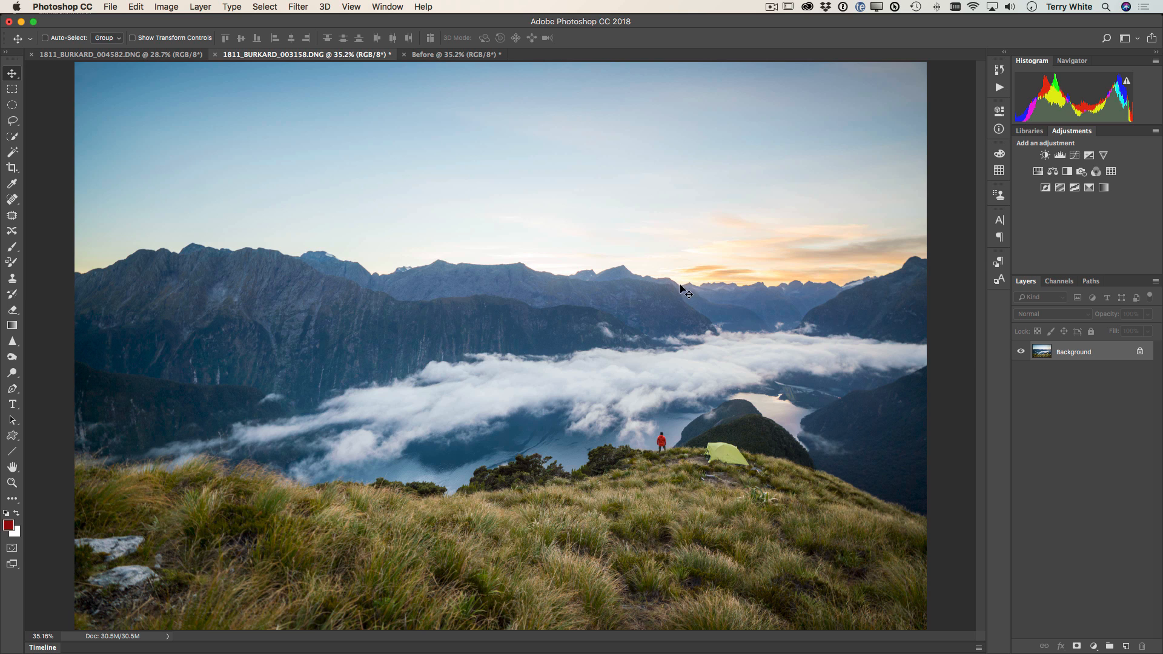
{"action": "mouse_move", "coordinate": [75, 170]}
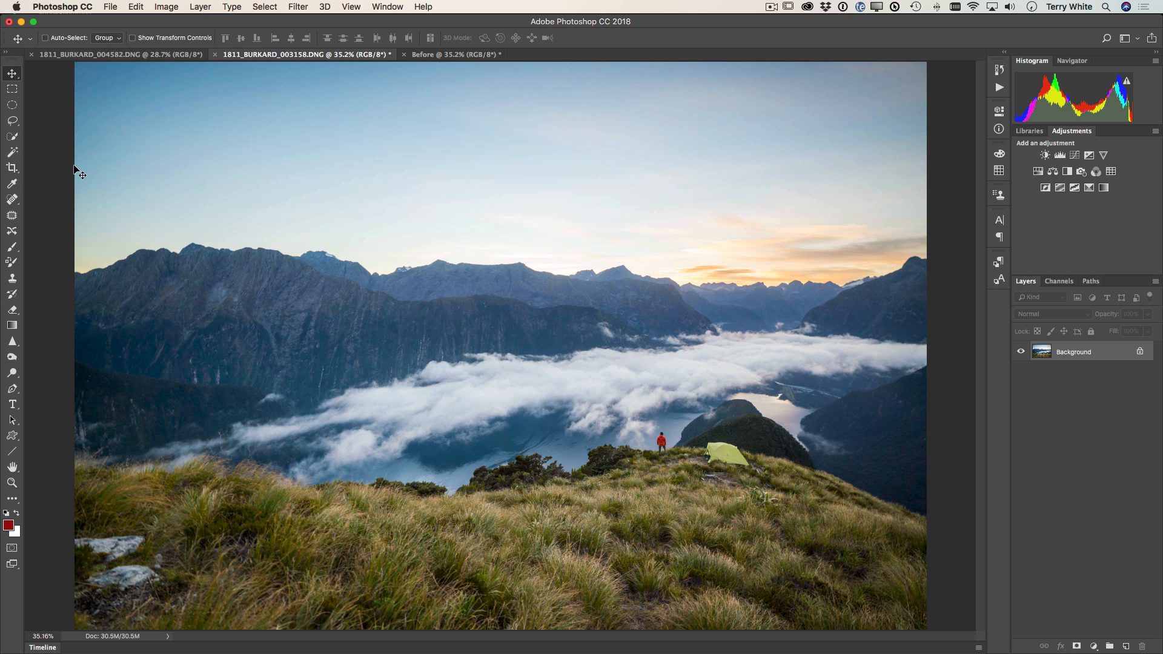
Rotate the photo with the Content-Aware Crop tool to level the horizon and commit the crop
{"action": "left_click", "coordinate": [12, 169]}
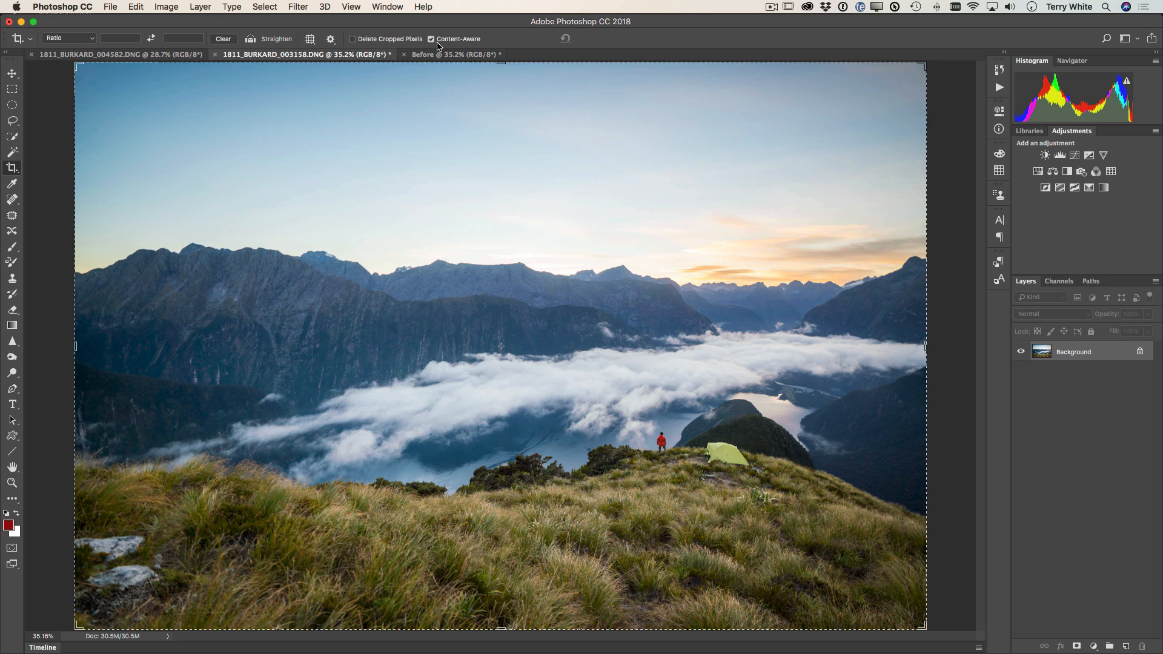
{"action": "mouse_move", "coordinate": [465, 46]}
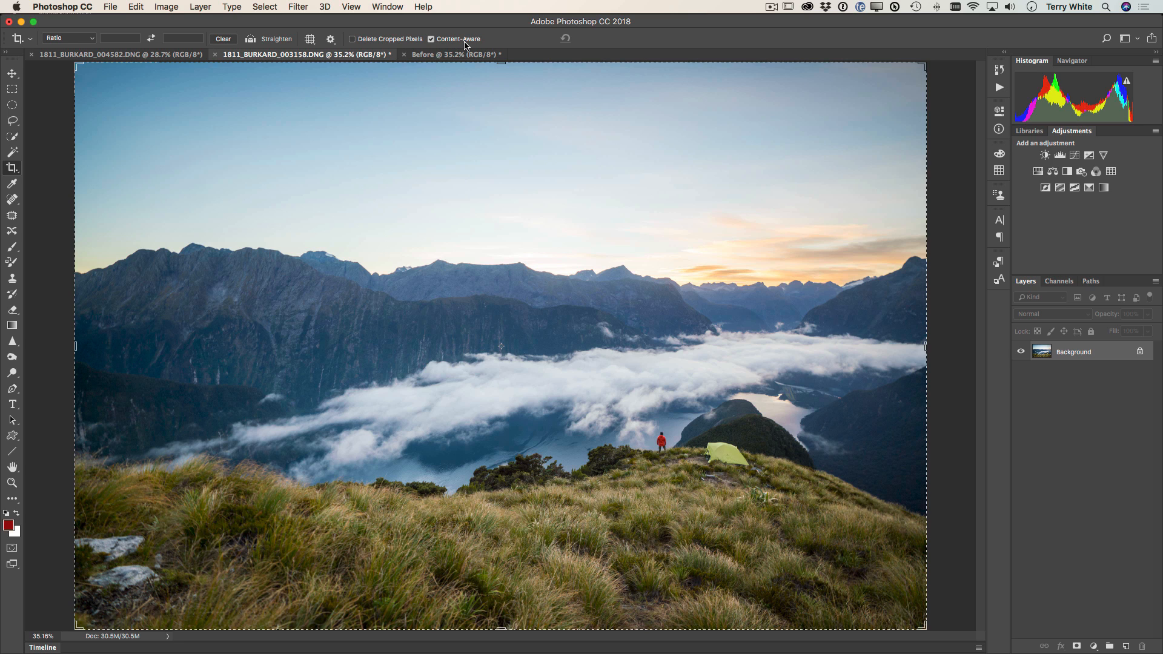
{"action": "mouse_move", "coordinate": [649, 196]}
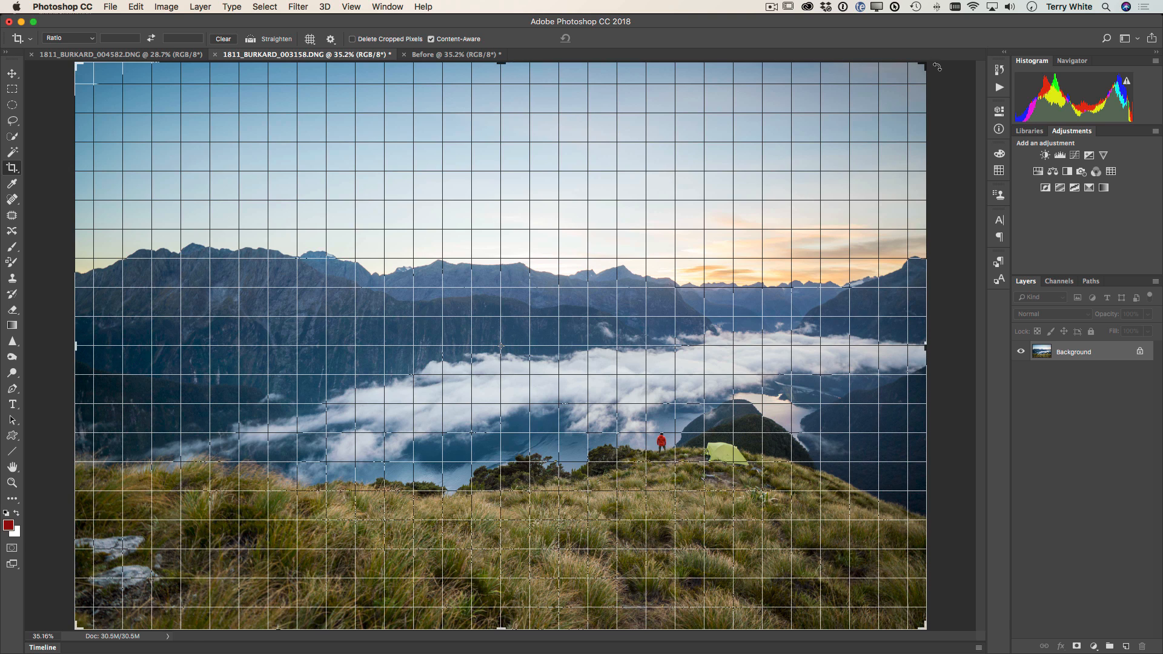
{"action": "left_click_drag", "start_coordinate": [937, 67], "coordinate": [938, 59]}
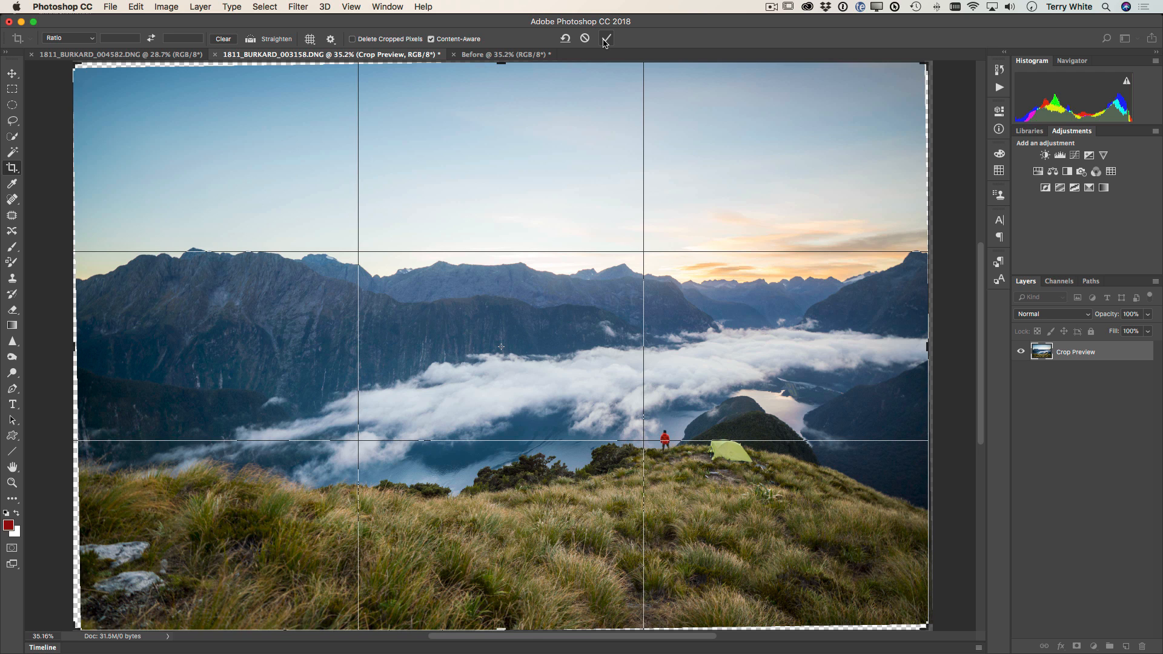
{"action": "left_click", "coordinate": [606, 38]}
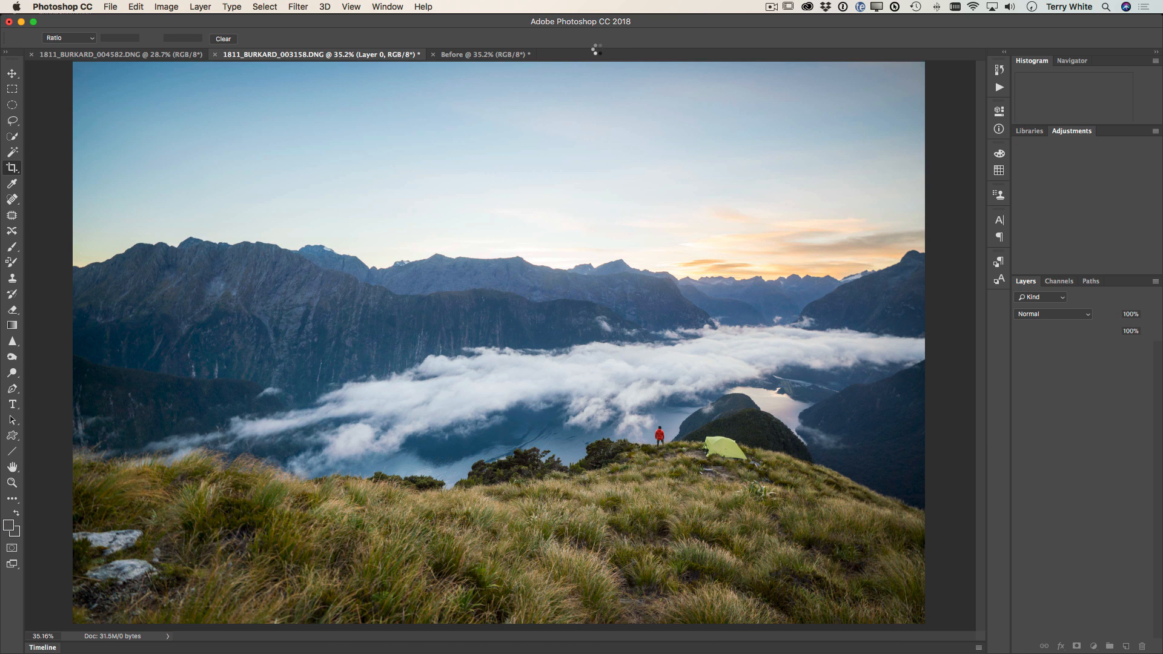
{"action": "left_click", "coordinate": [12, 168]}
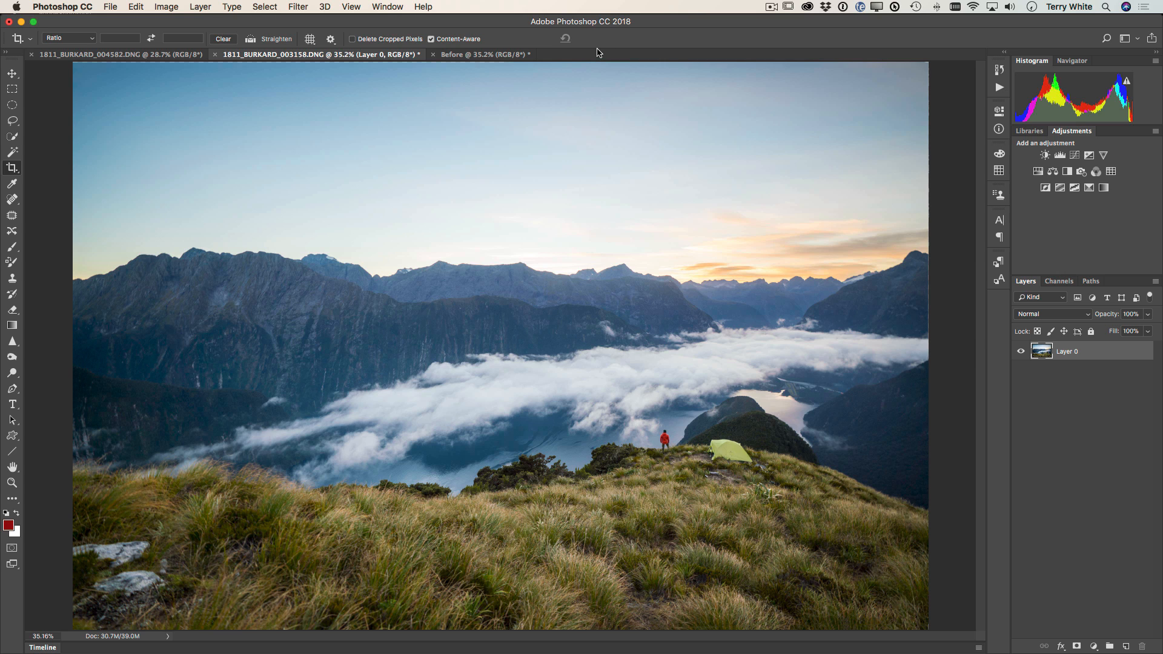
{"action": "mouse_move", "coordinate": [750, 452]}
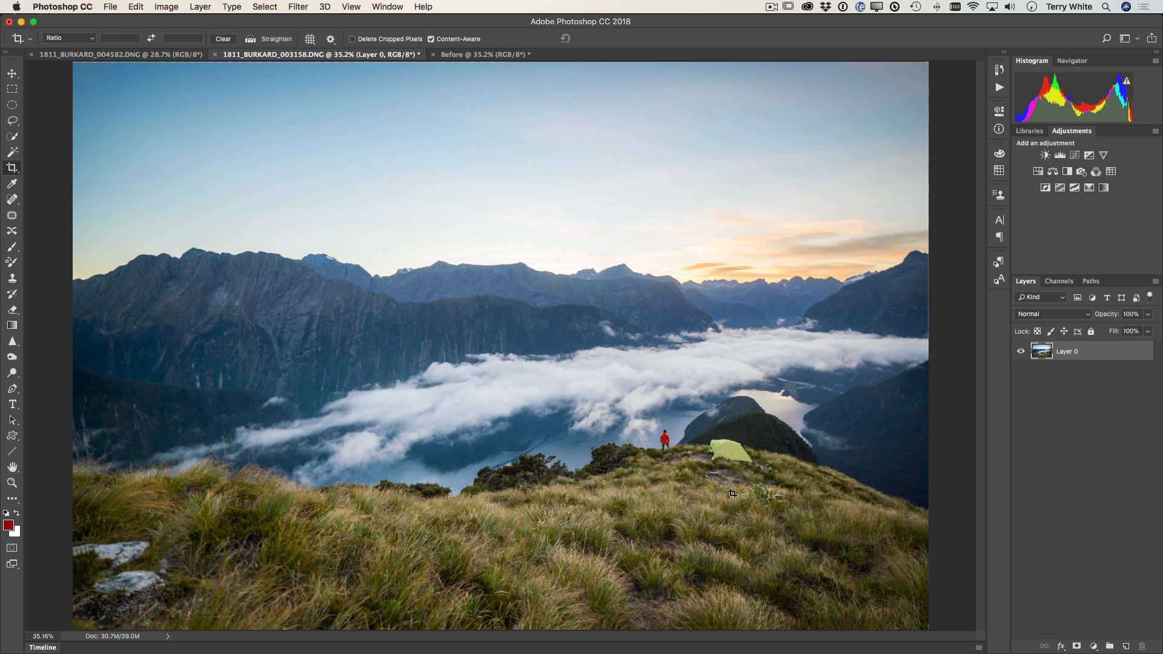
Lasso the yellow tent on the hillside and remove it with a Content-Aware fill
{"action": "left_click", "coordinate": [12, 120]}
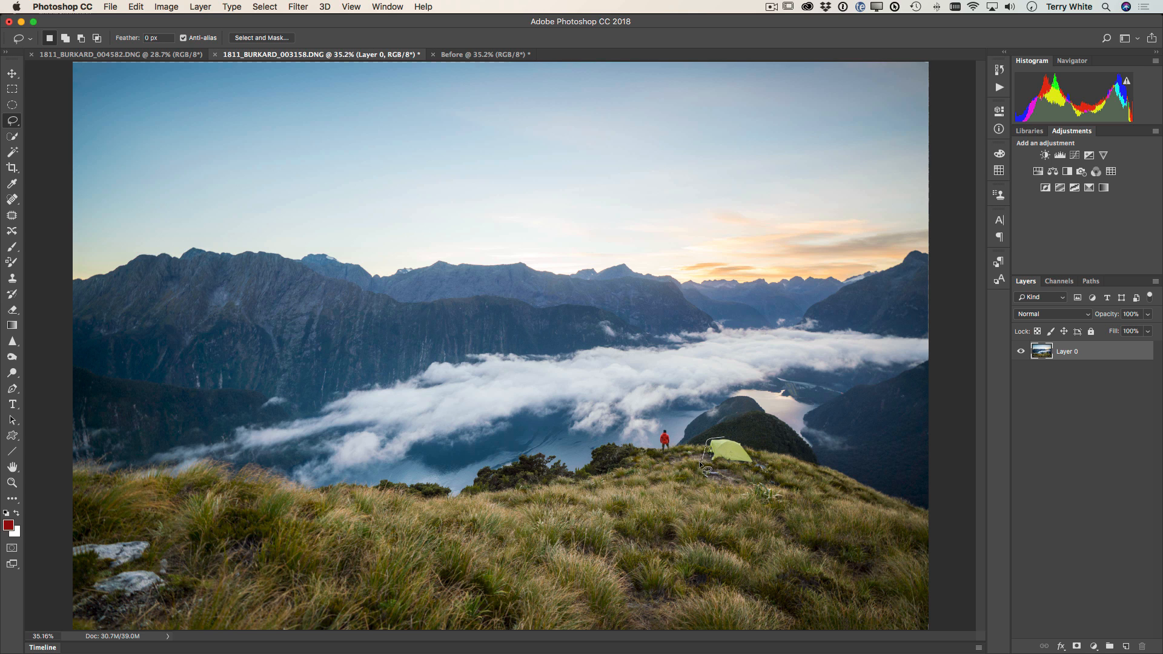
{"action": "mouse_move", "coordinate": [766, 489]}
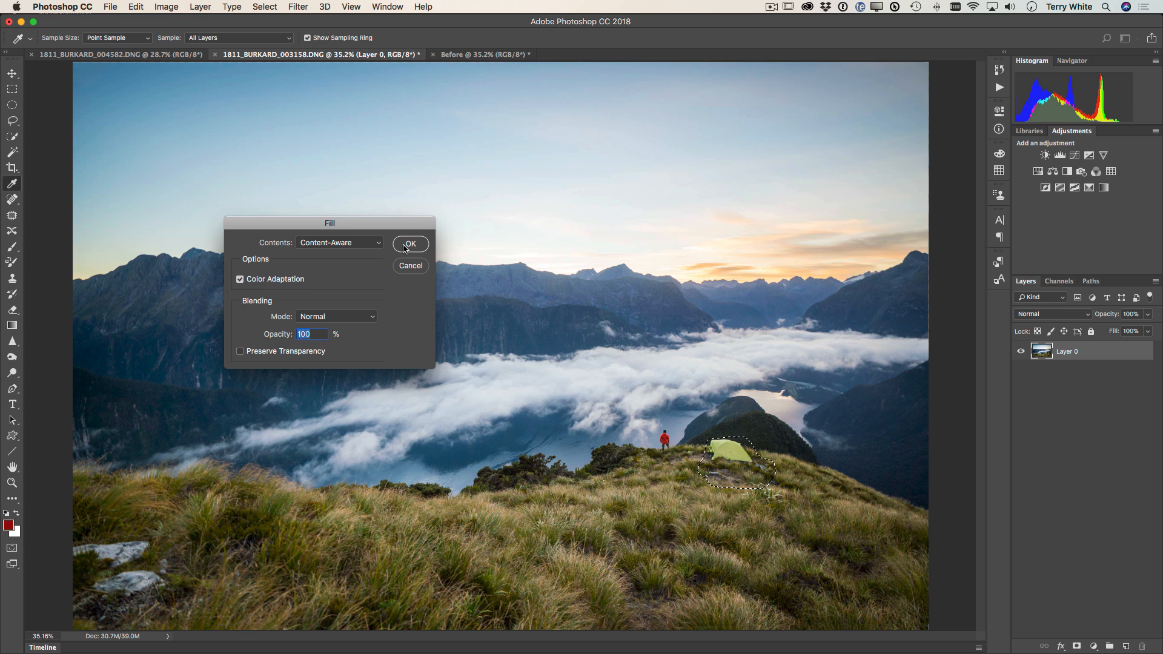
{"action": "left_click", "coordinate": [409, 244]}
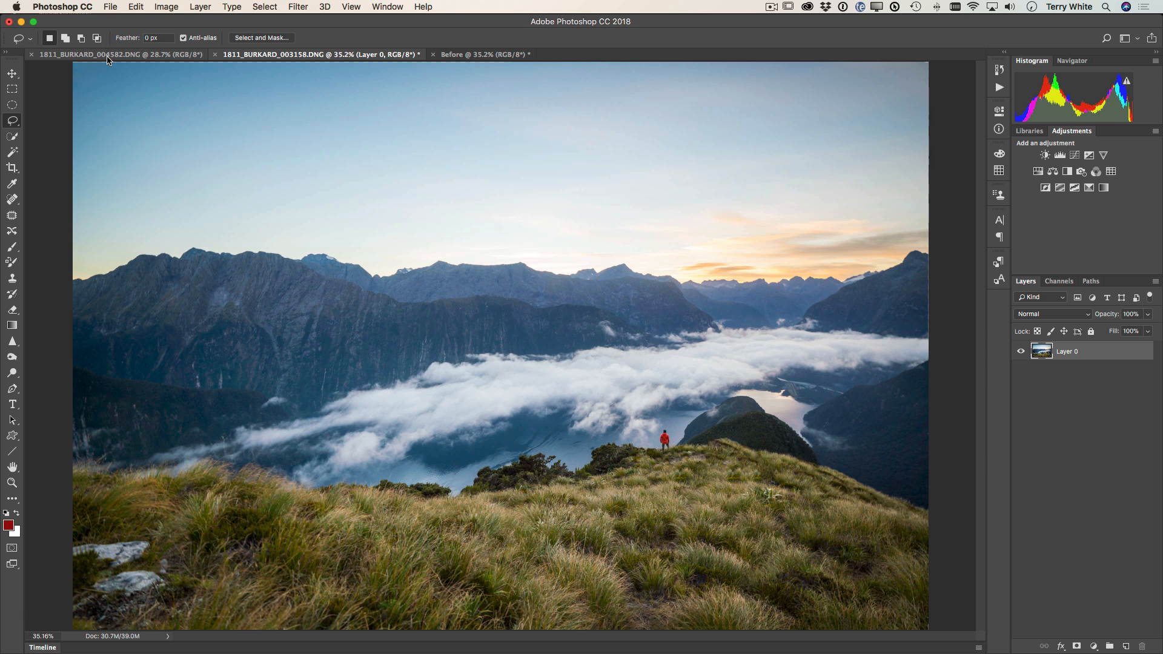
Copy the cloudy sky from the 004582 photo and select the landscape's sky with Quick Selection
{"action": "left_click", "coordinate": [109, 54]}
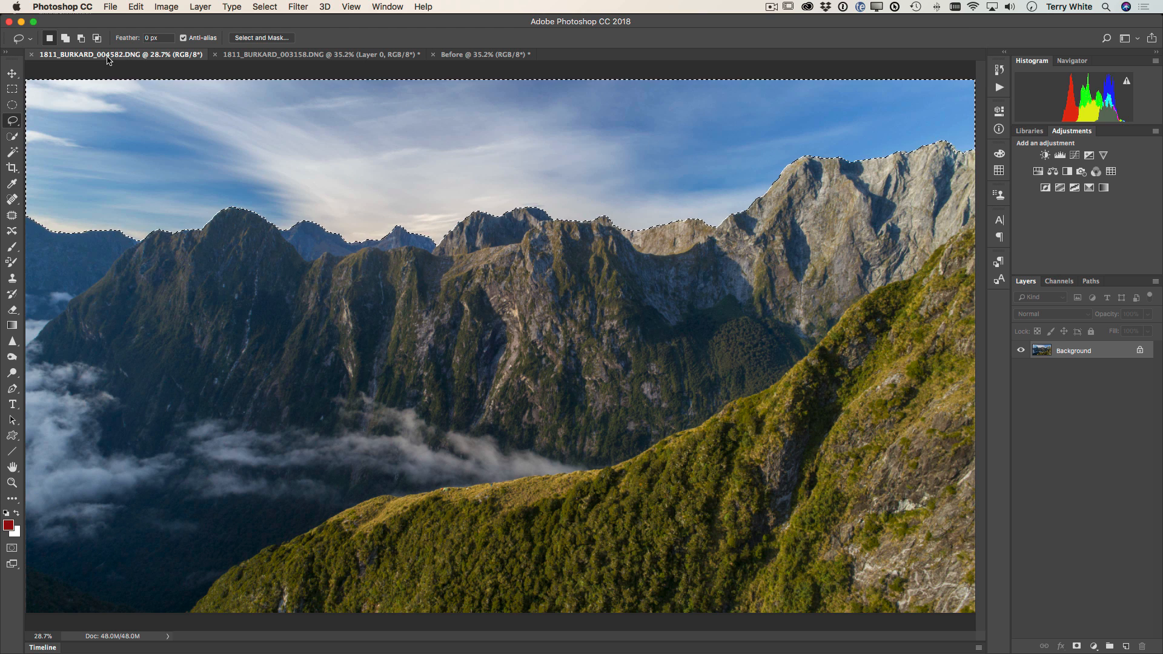
{"action": "left_click", "coordinate": [324, 55]}
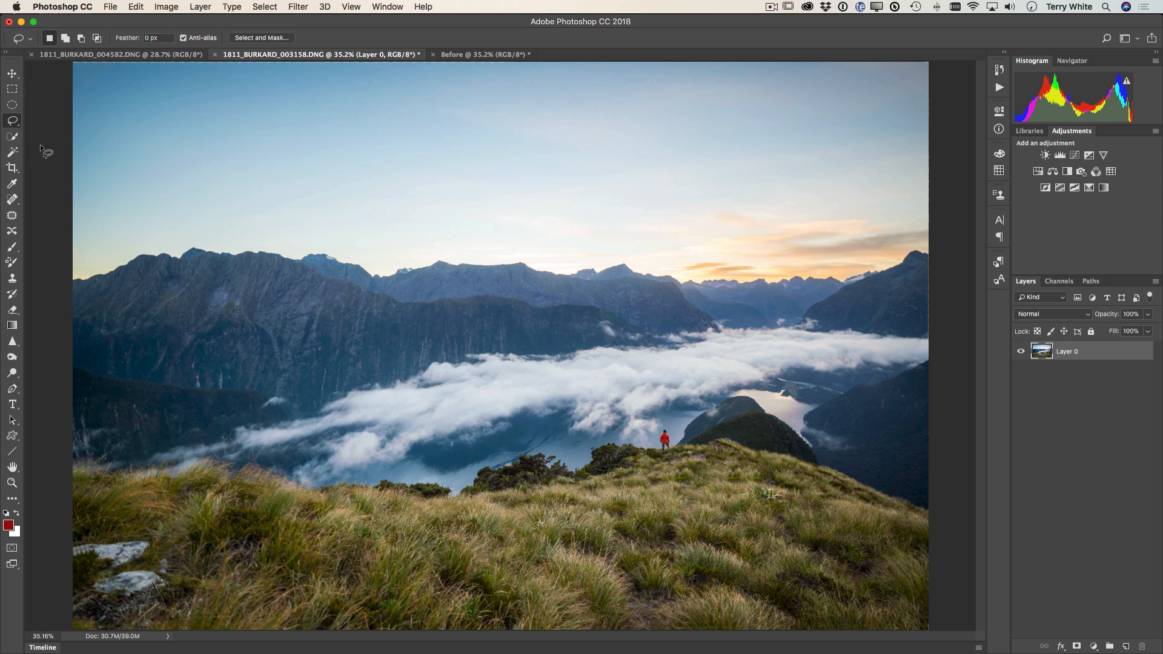
{"action": "mouse_move", "coordinate": [32, 167]}
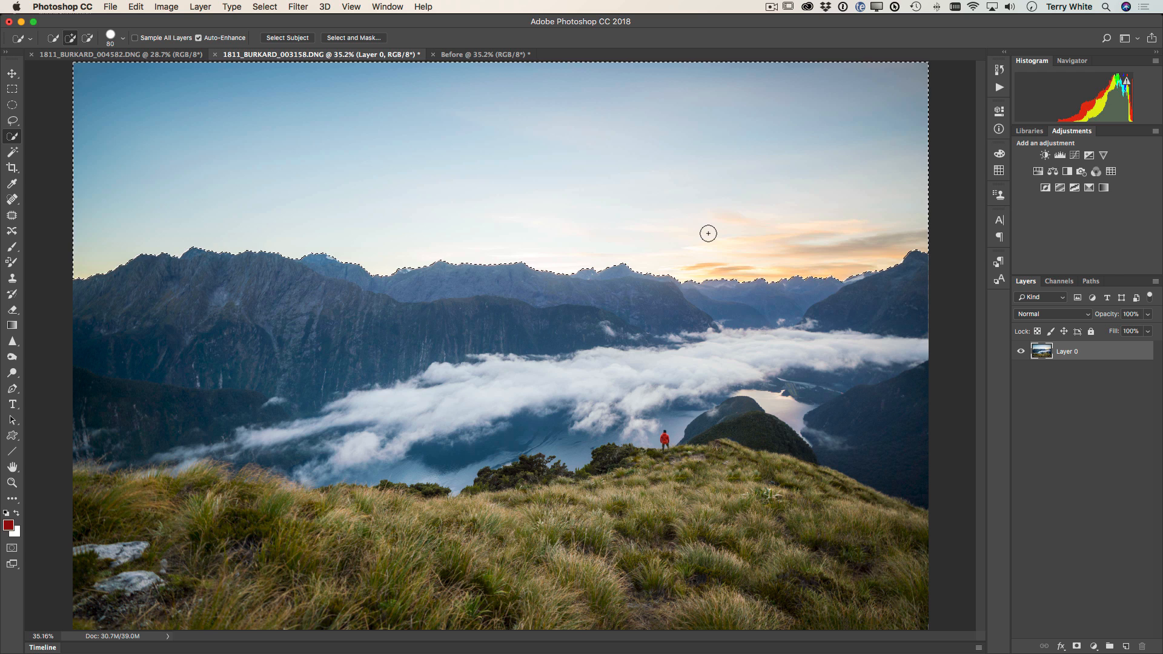
{"action": "mouse_move", "coordinate": [172, 78]}
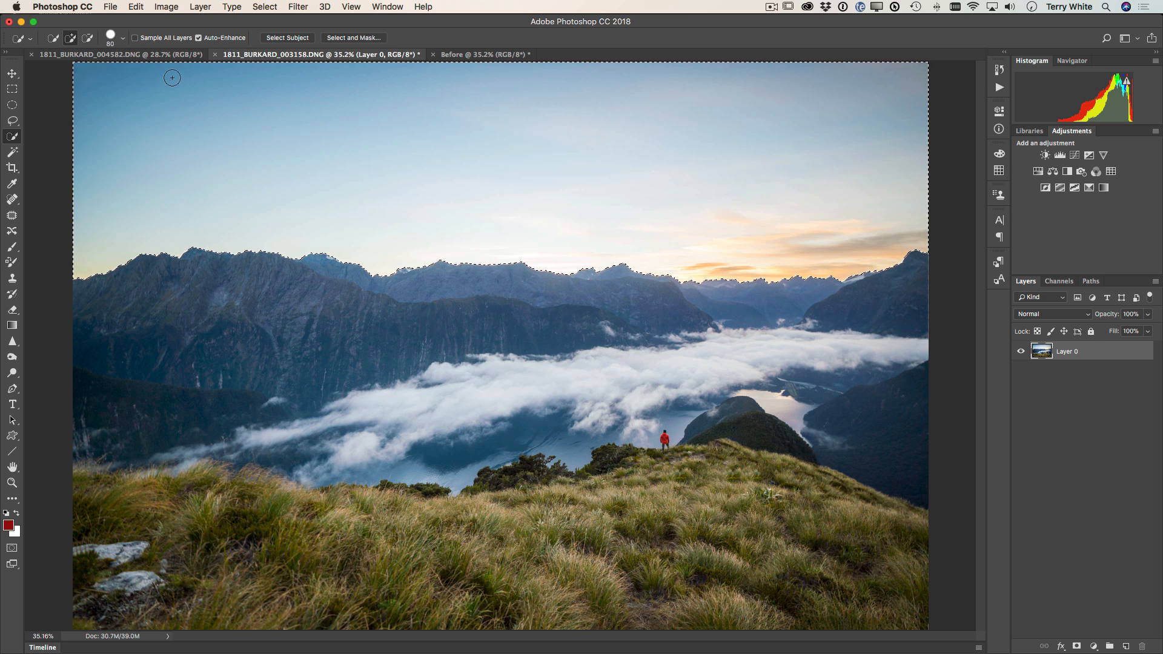
{"action": "left_click", "coordinate": [91, 54]}
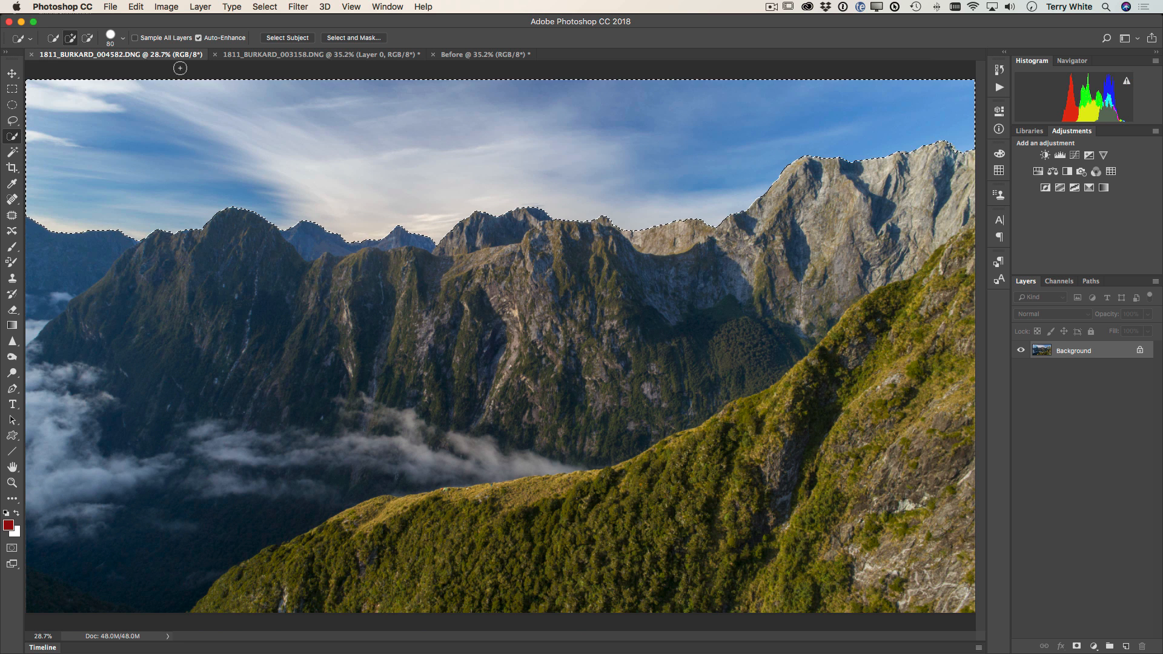
{"action": "left_click", "coordinate": [136, 6]}
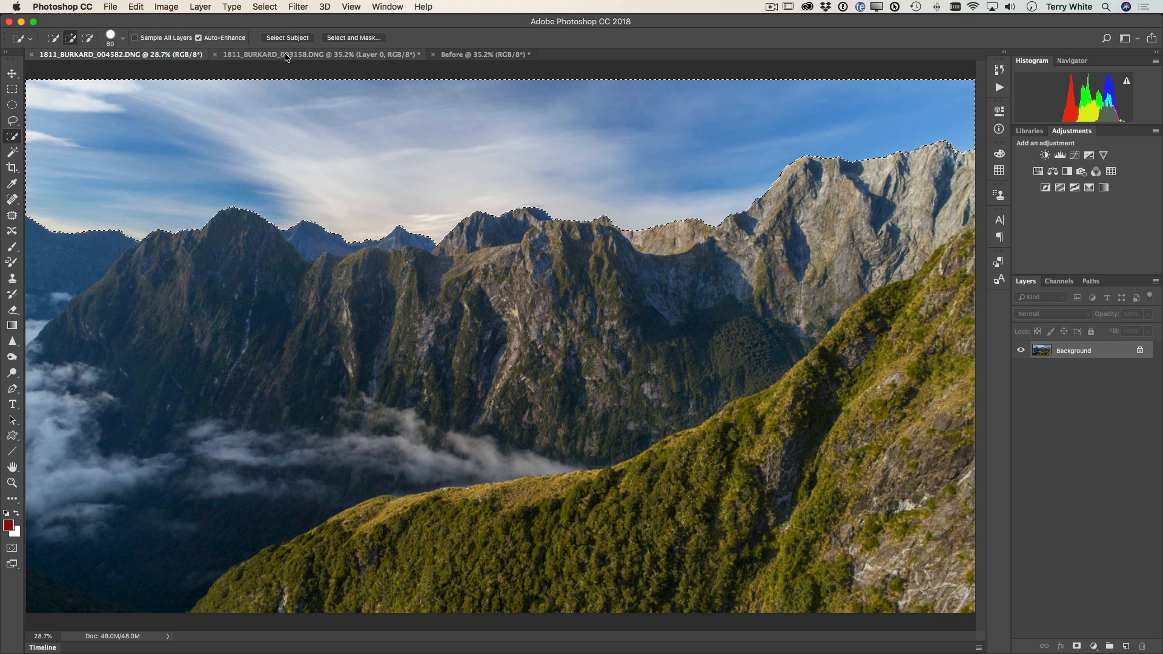
{"action": "left_click", "coordinate": [286, 54]}
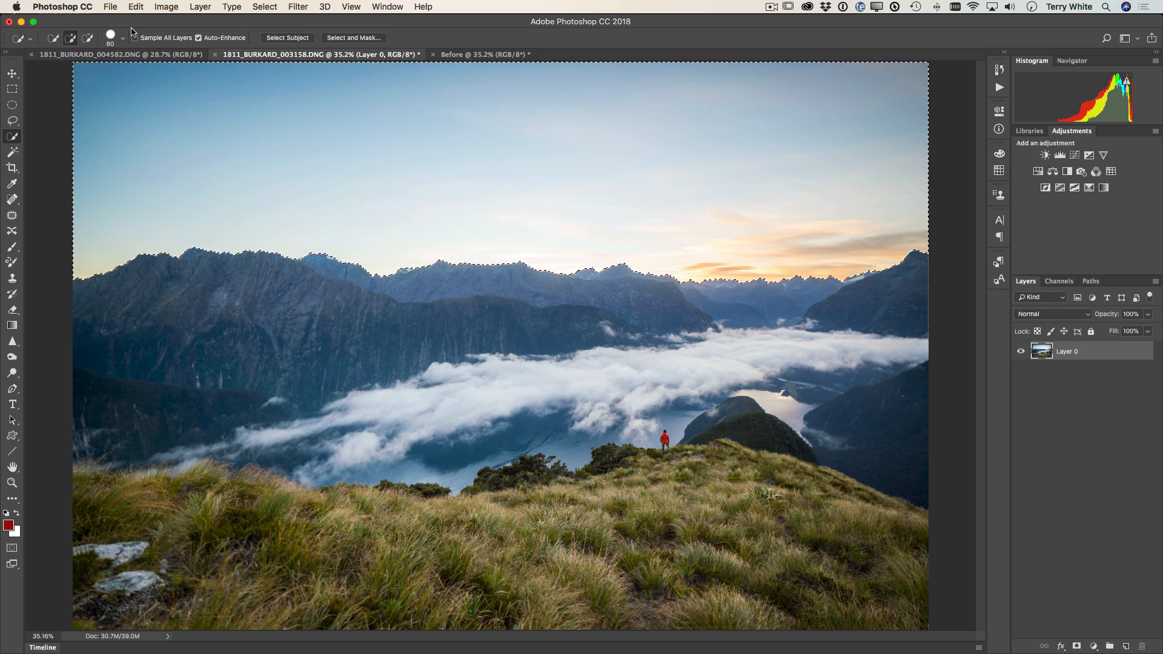
Paste the copied cloudy sky into the sky selection as a new masked layer via Paste Into
{"action": "left_click", "coordinate": [111, 6]}
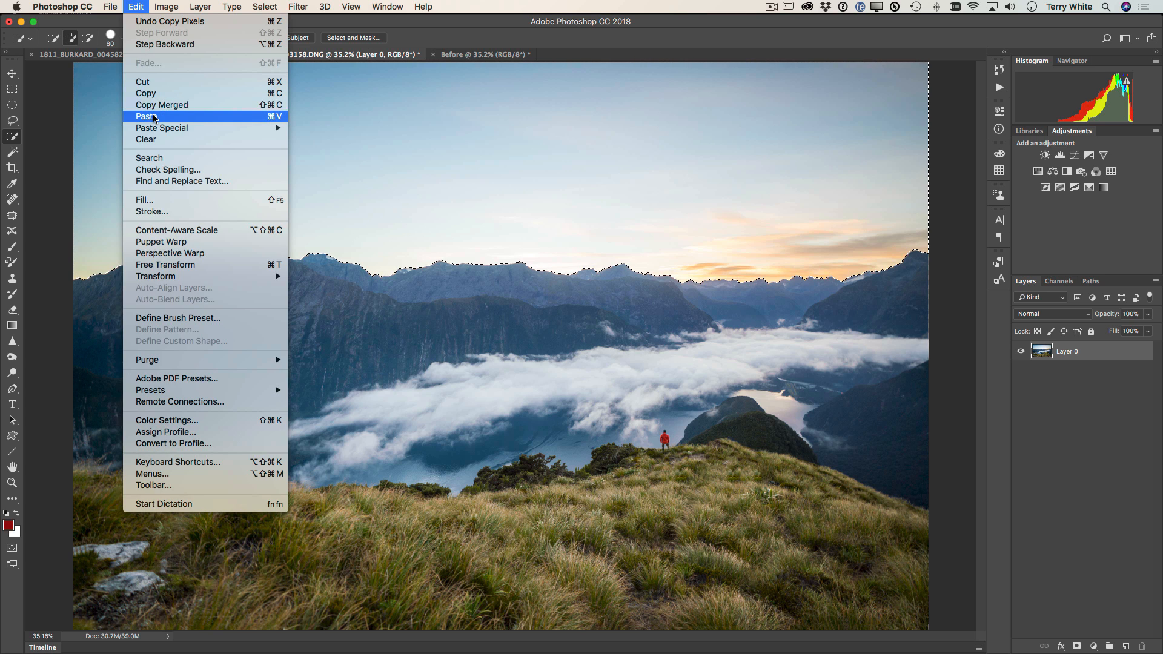
{"action": "mouse_move", "coordinate": [161, 129]}
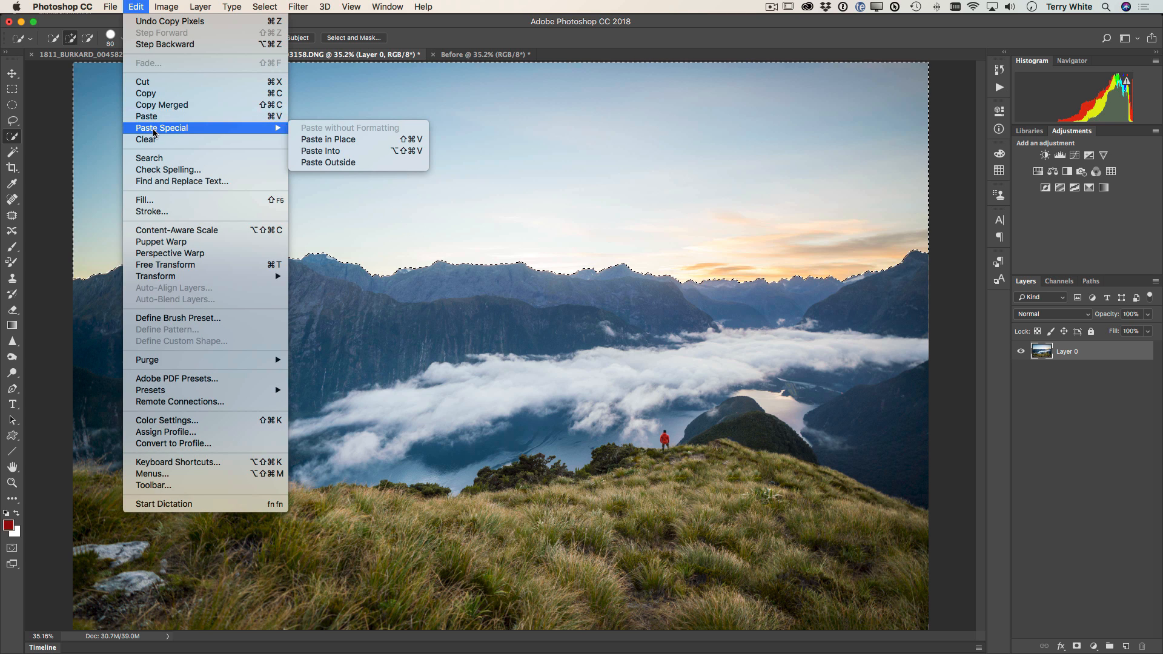
{"action": "mouse_move", "coordinate": [320, 150]}
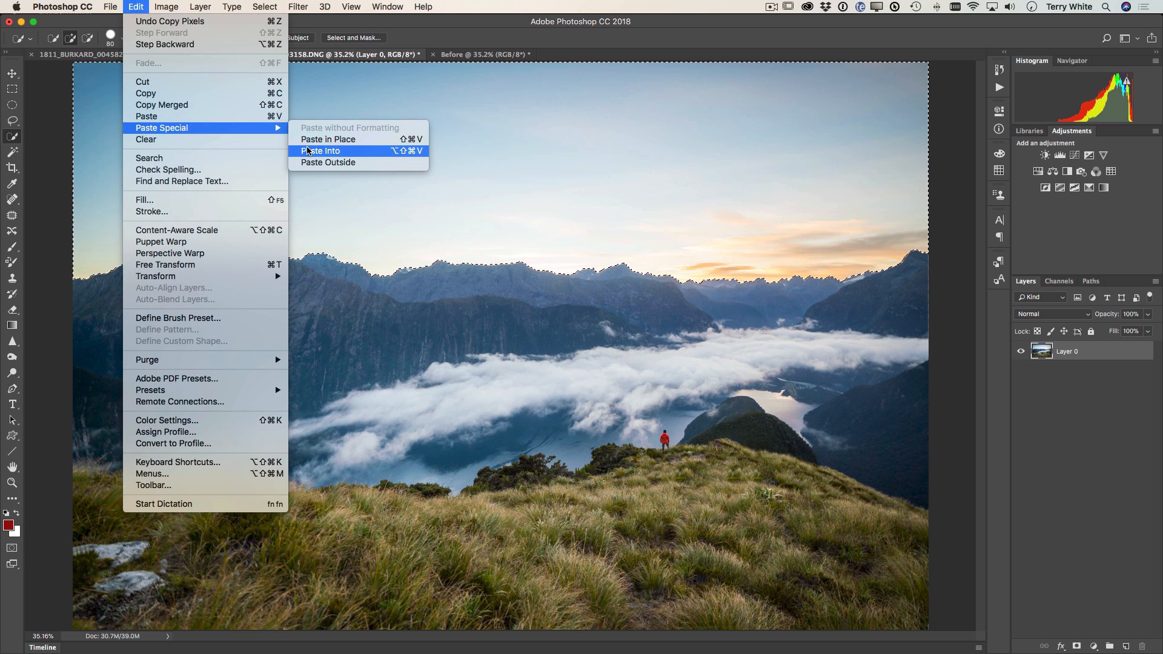
{"action": "left_click", "coordinate": [320, 150]}
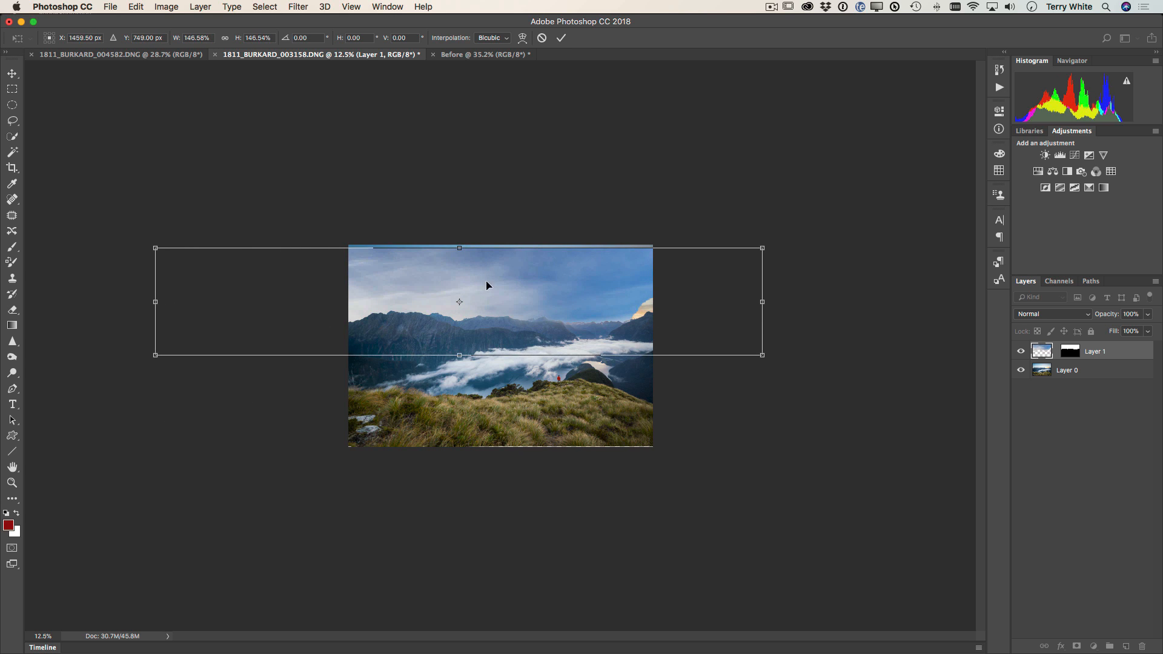
Scale the sky layer to fill the area above the mountains, commit, and compare with the original
{"action": "left_click_drag", "start_coordinate": [488, 286], "coordinate": [560, 288]}
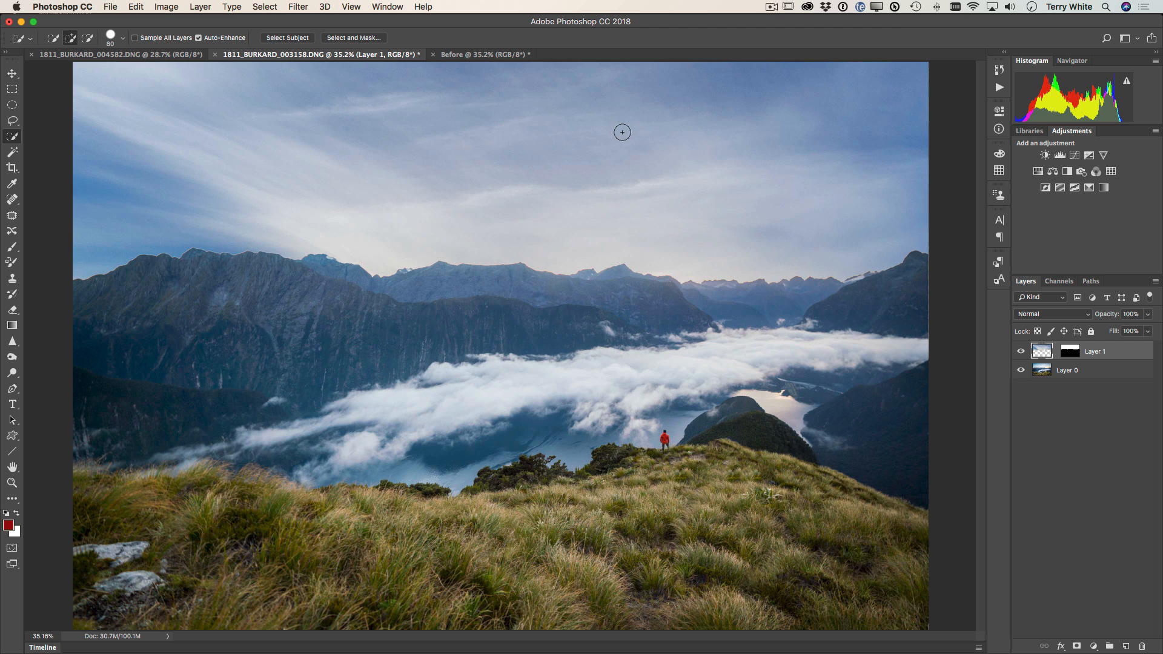
{"action": "mouse_move", "coordinate": [681, 124]}
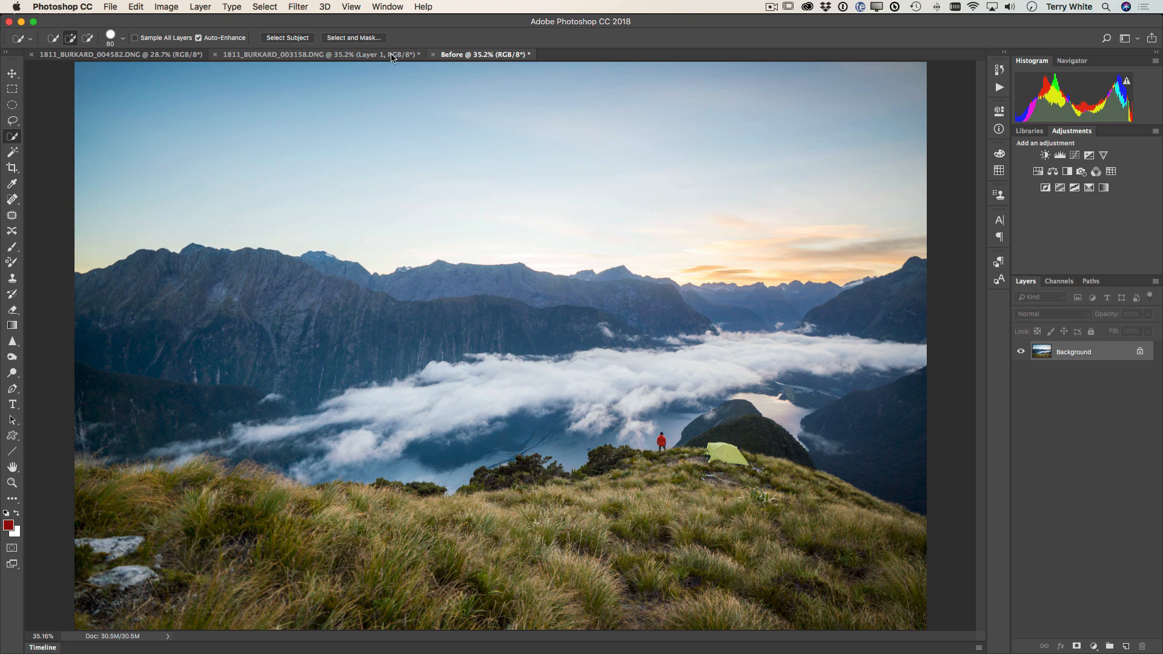
{"action": "left_click", "coordinate": [319, 55]}
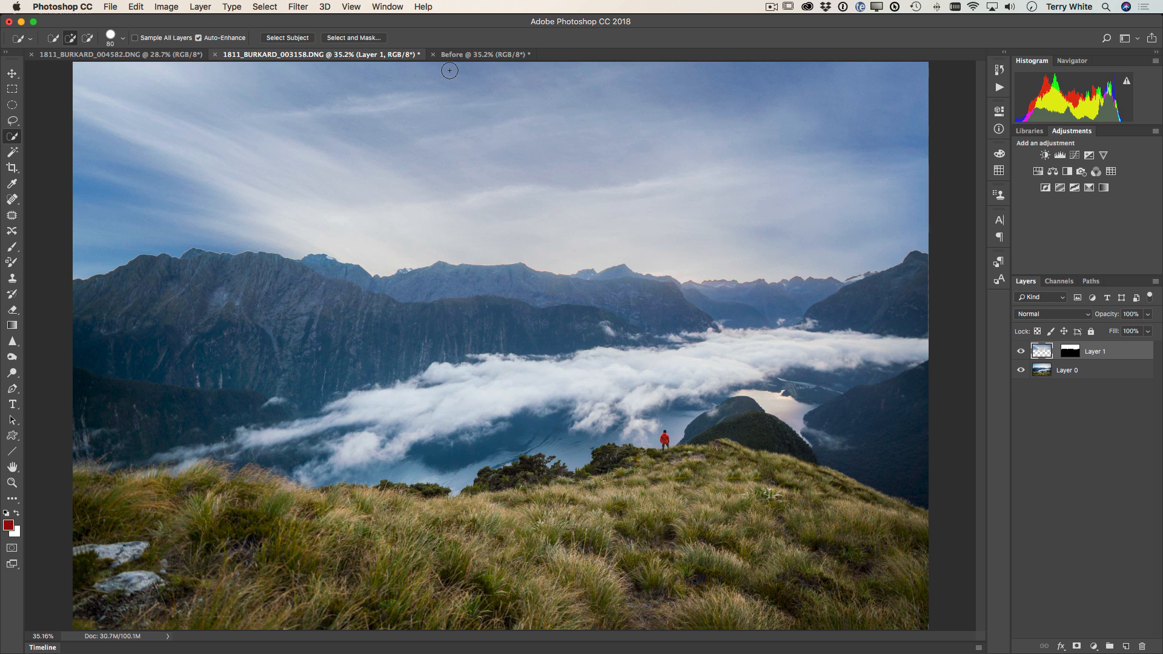